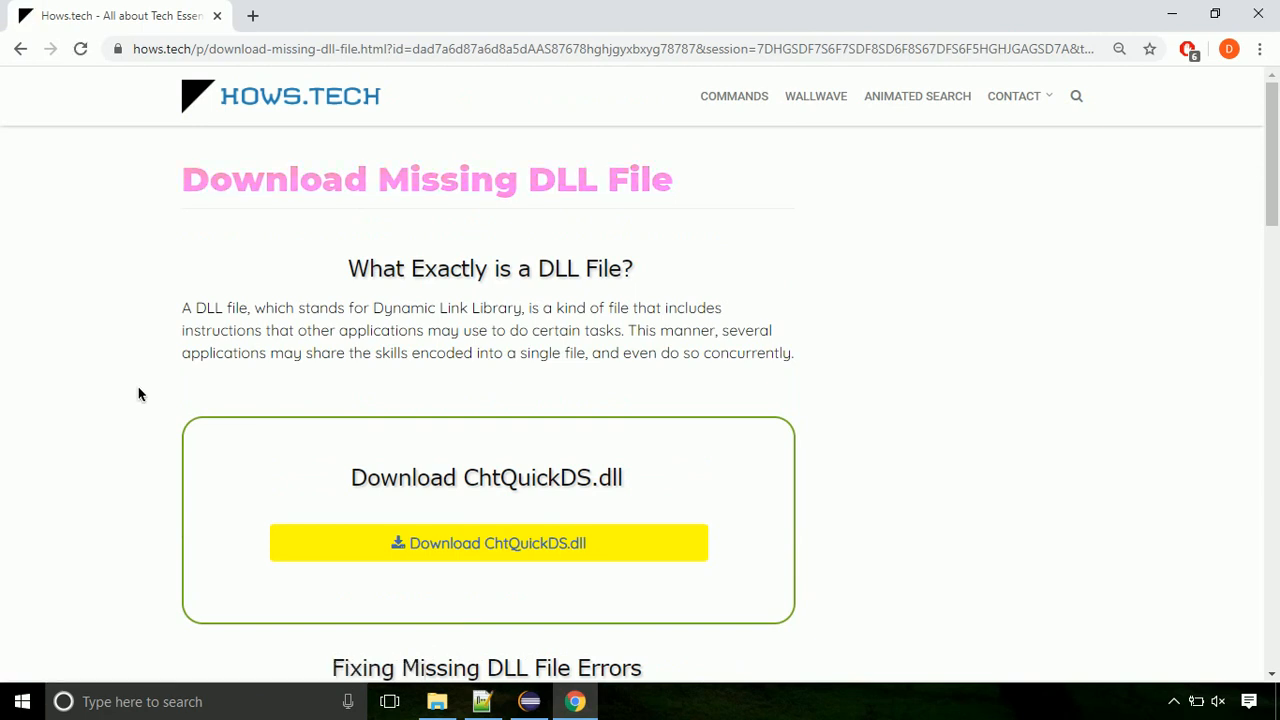
mouse_move(487, 543)
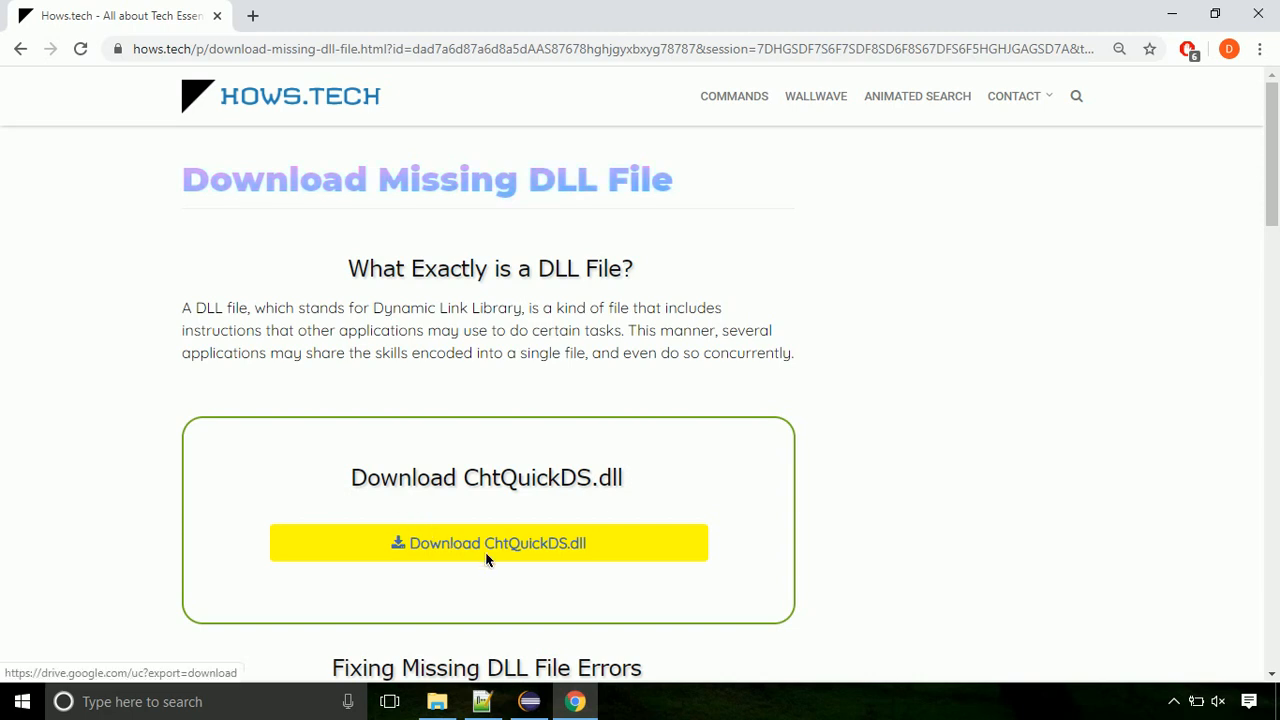
Download ChtQuickDS.dll from the hows.tech page and save it to Downloads
click(488, 543)
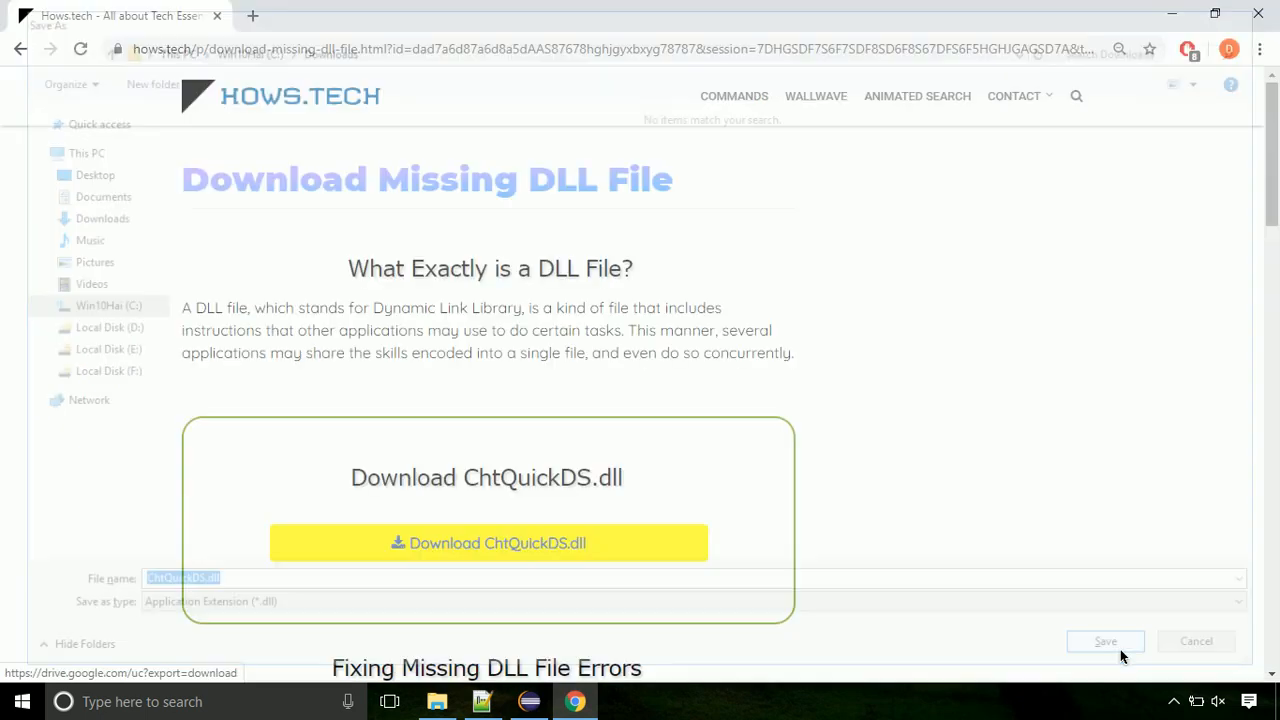
click(1105, 641)
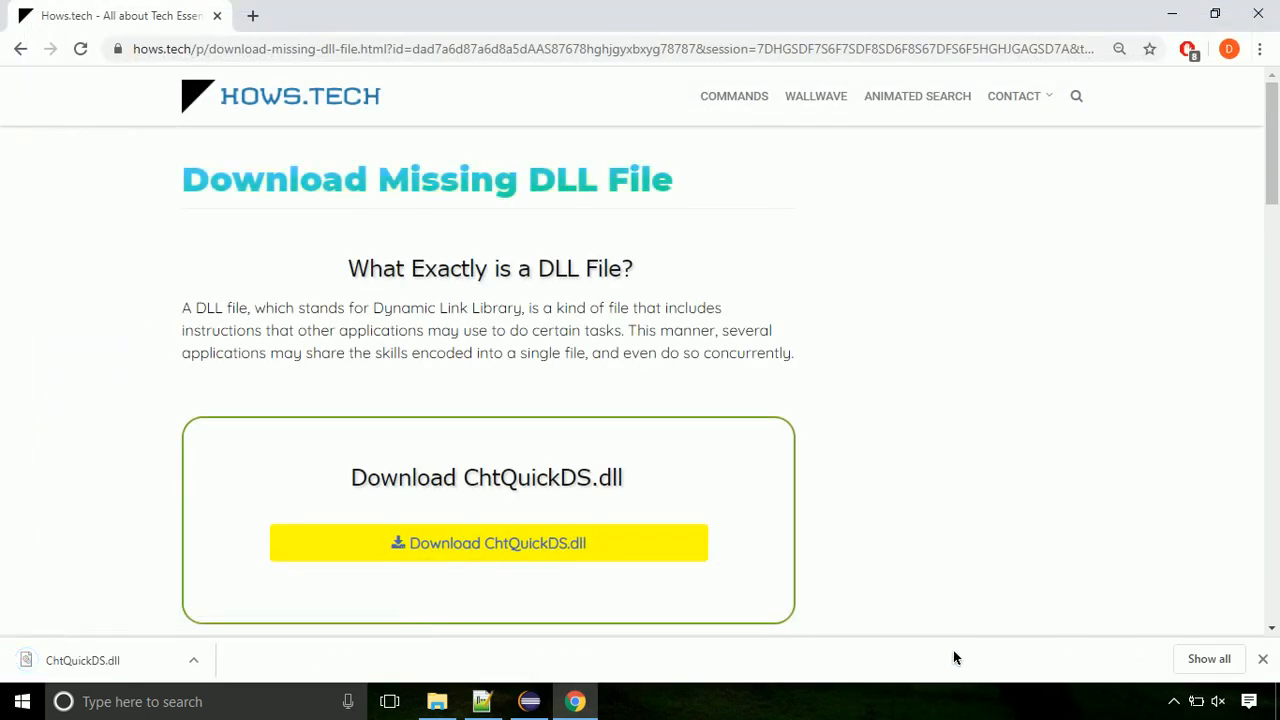
click(194, 660)
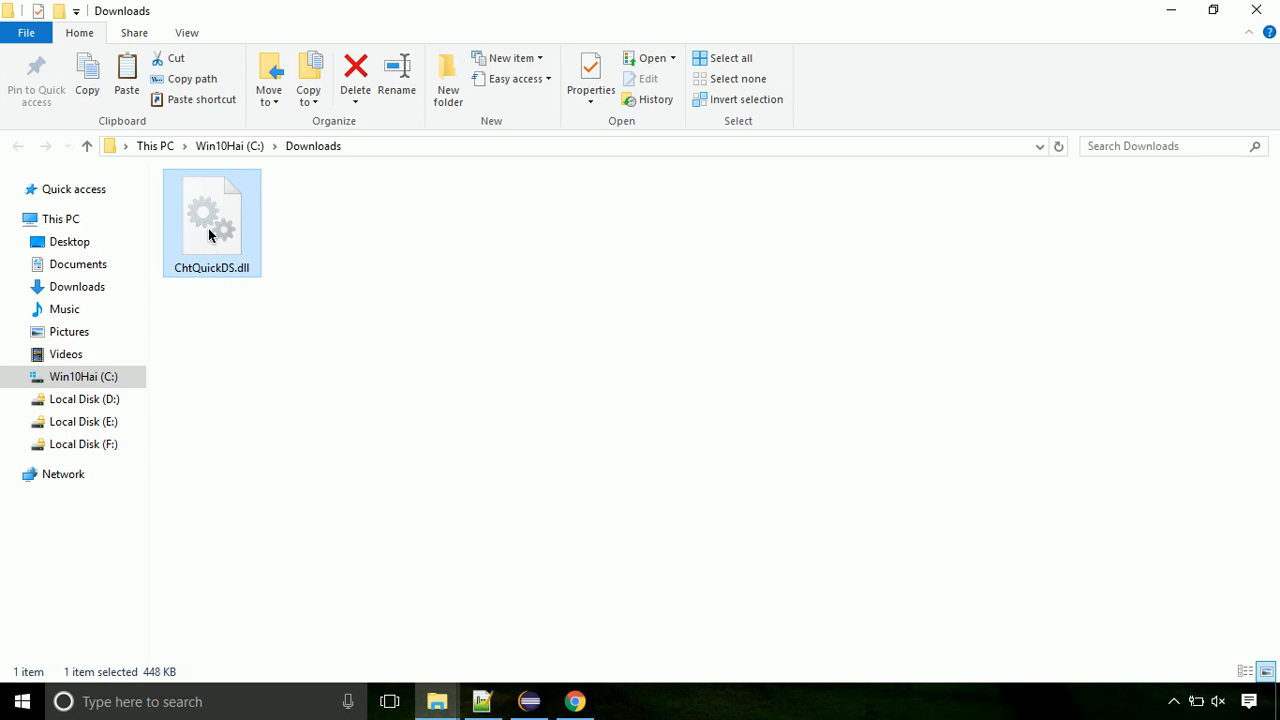
Bring up the context menu for ChtQuickDS.dll in Downloads to copy it
right_click(212, 240)
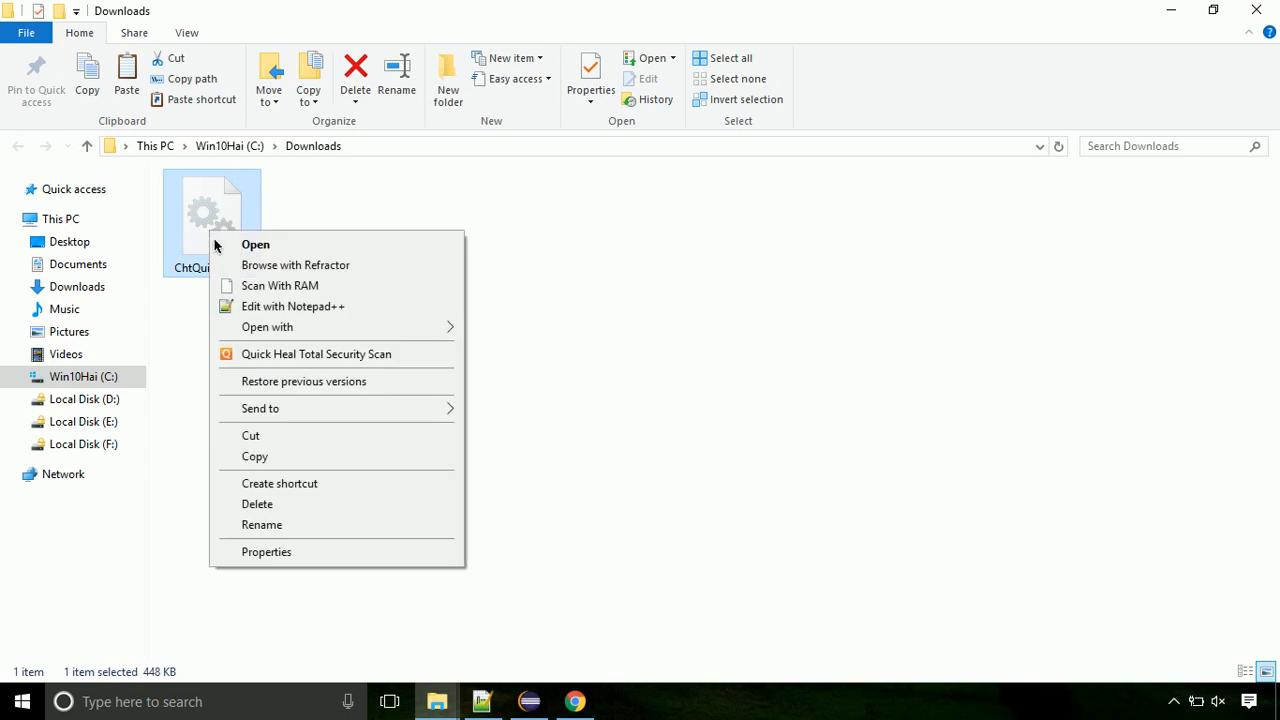
mouse_move(333, 456)
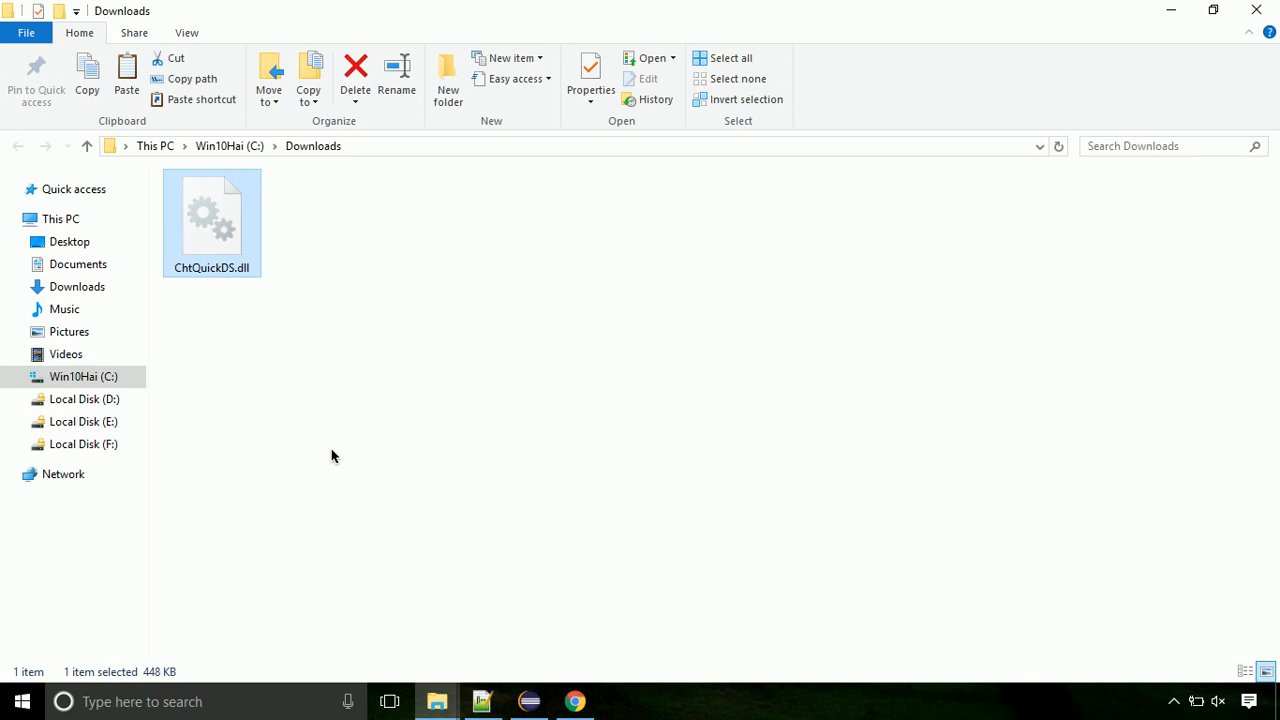
Navigate from Win10Hai (C:) through the Windows folder into System32
click(83, 376)
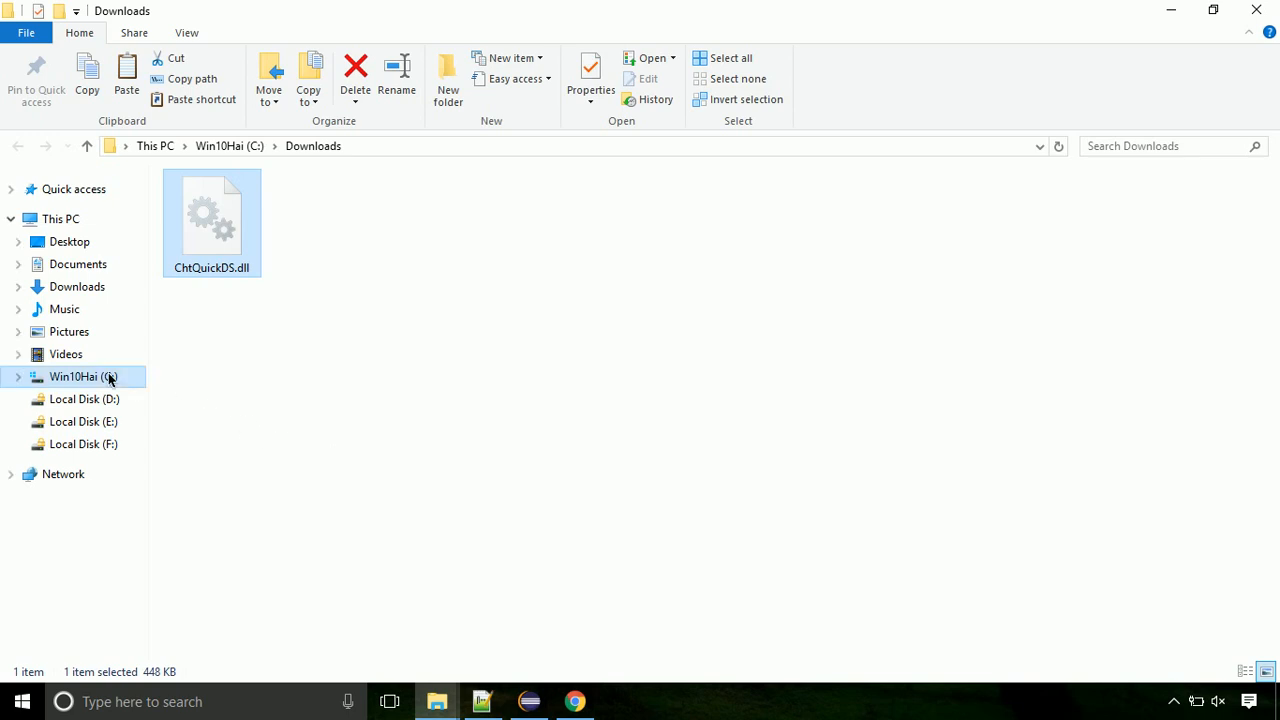
click(83, 376)
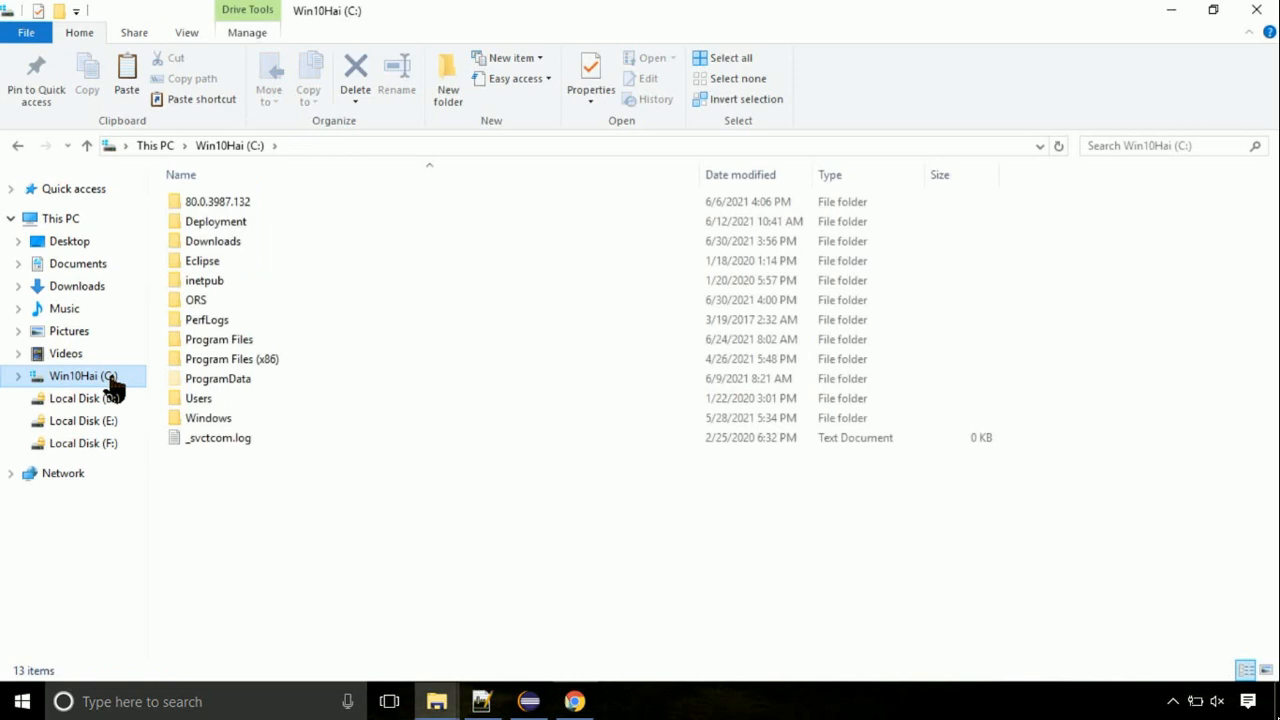
mouse_move(208, 417)
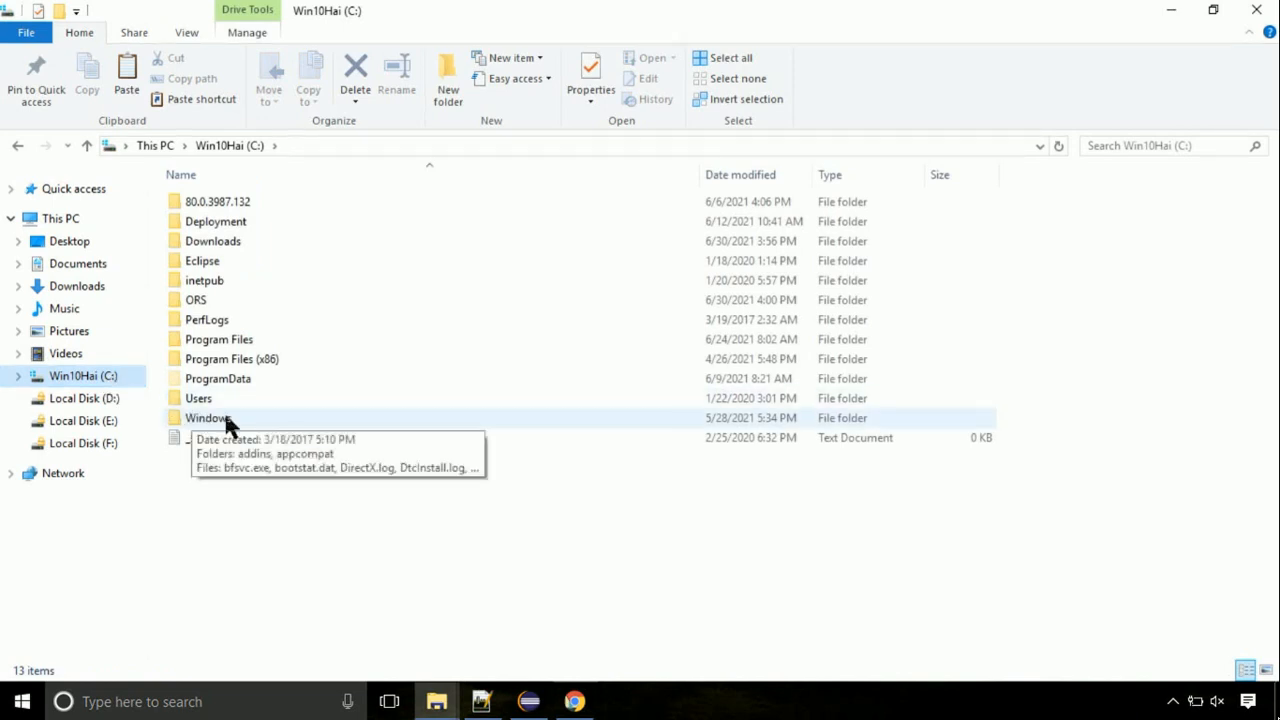
double_click(208, 417)
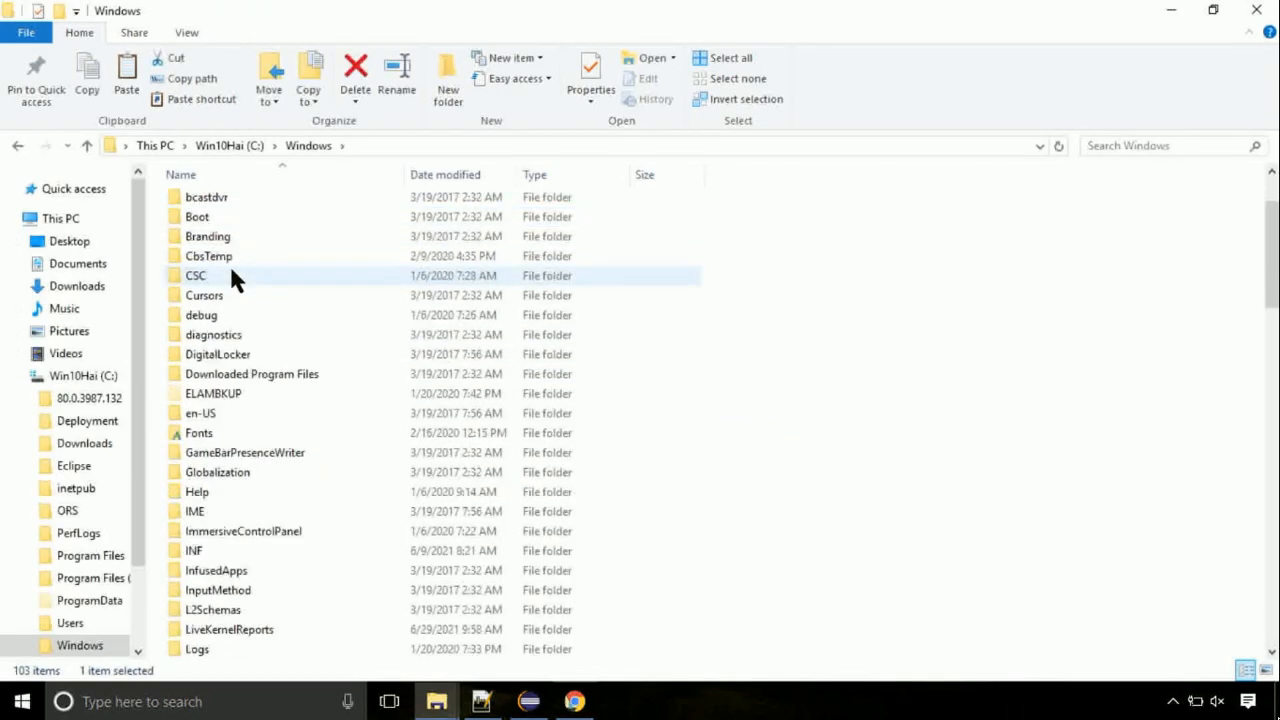
scroll(down, 3)
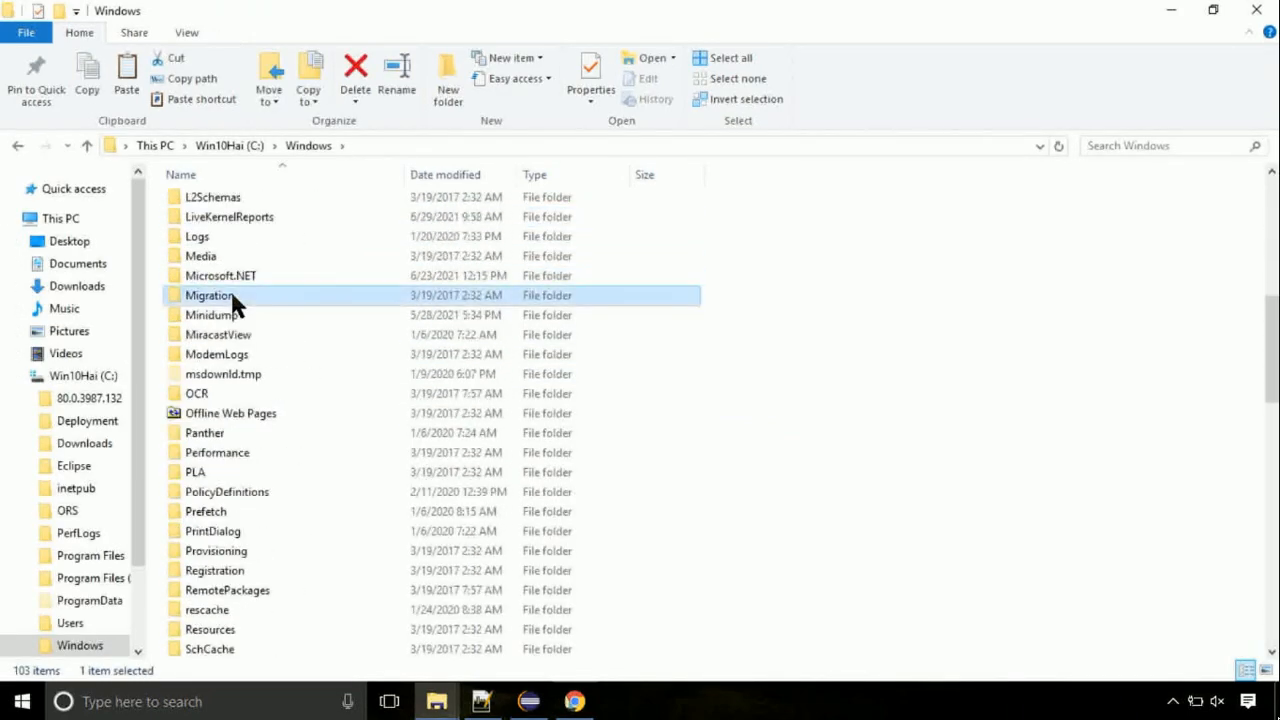
scroll(down, 3)
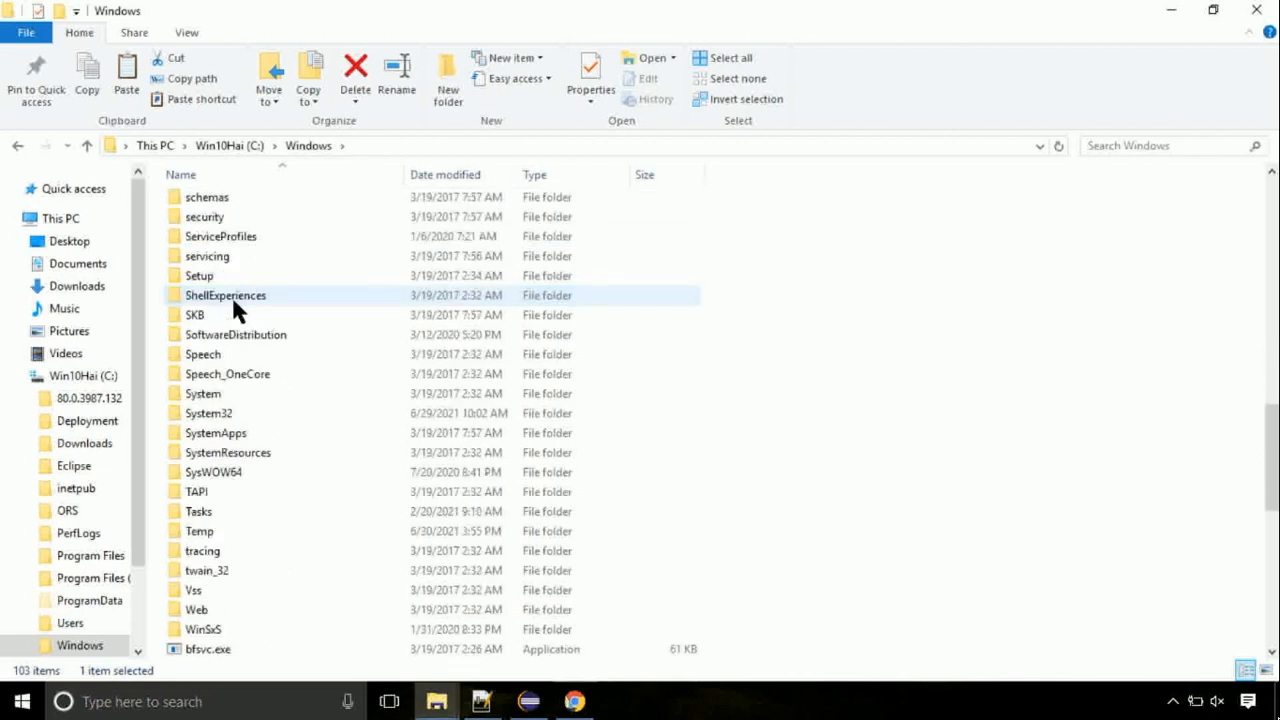
scroll(down, 3)
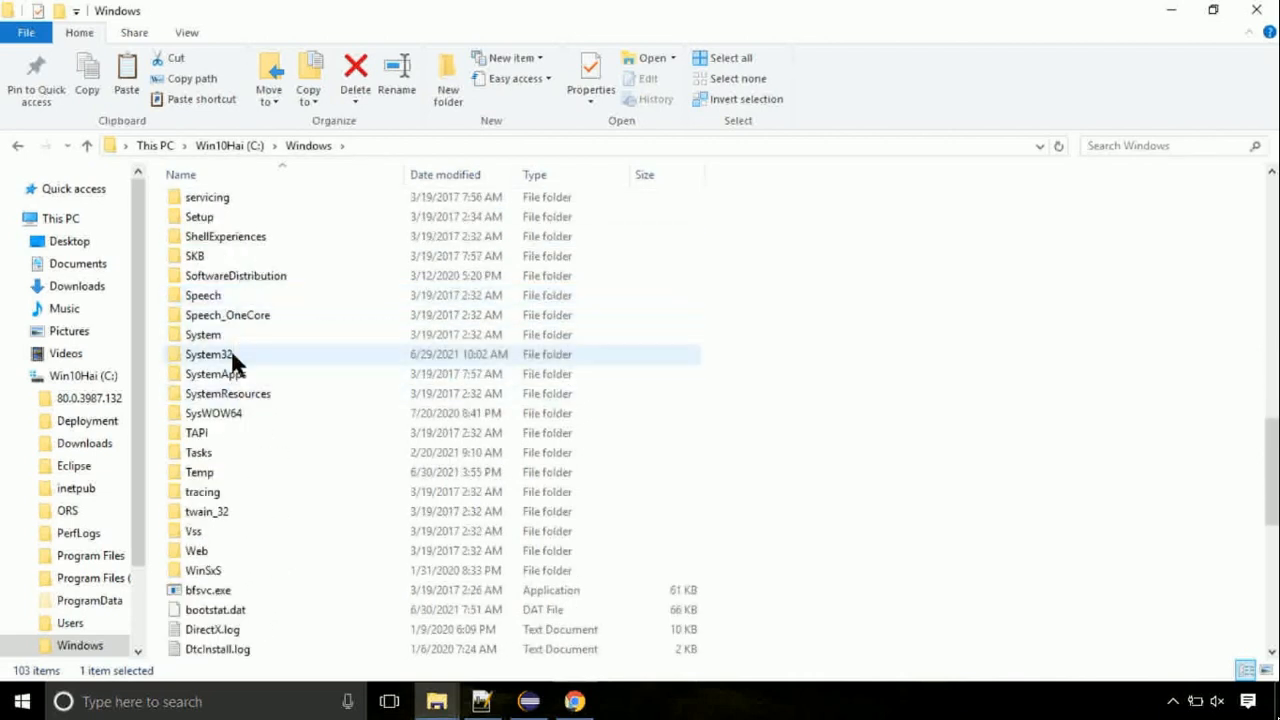
double_click(210, 354)
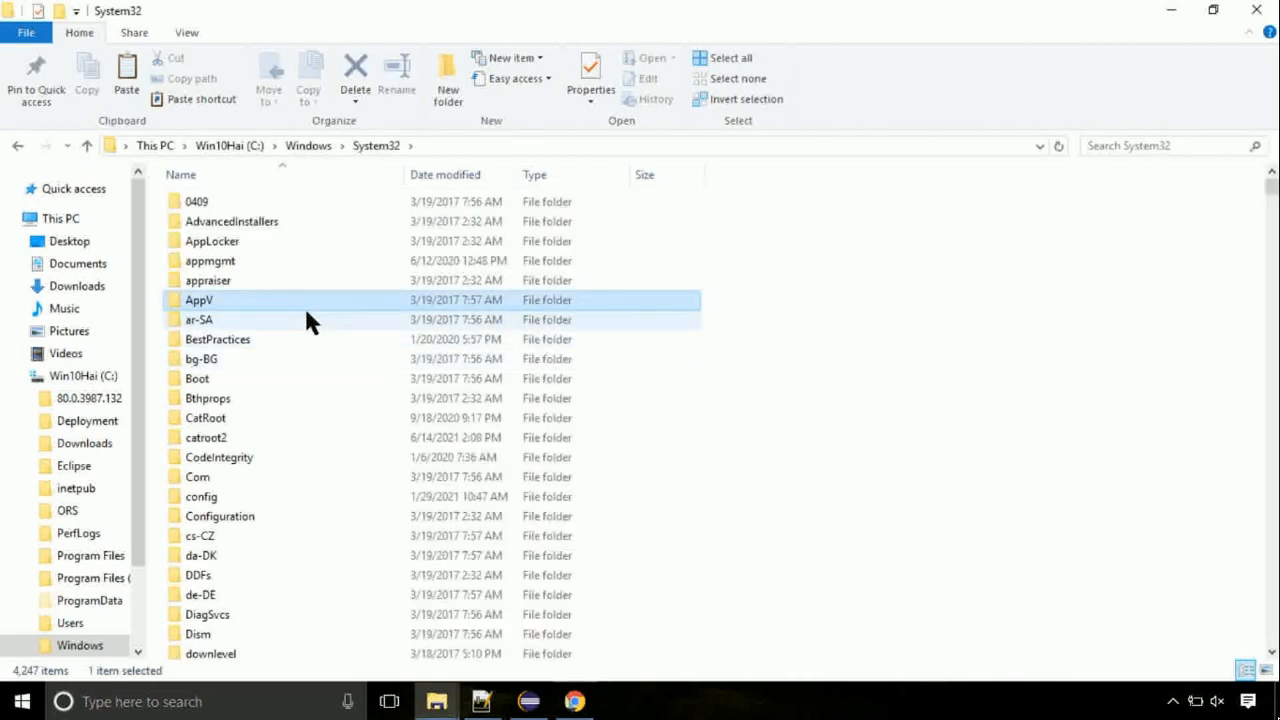
scroll(down, 3)
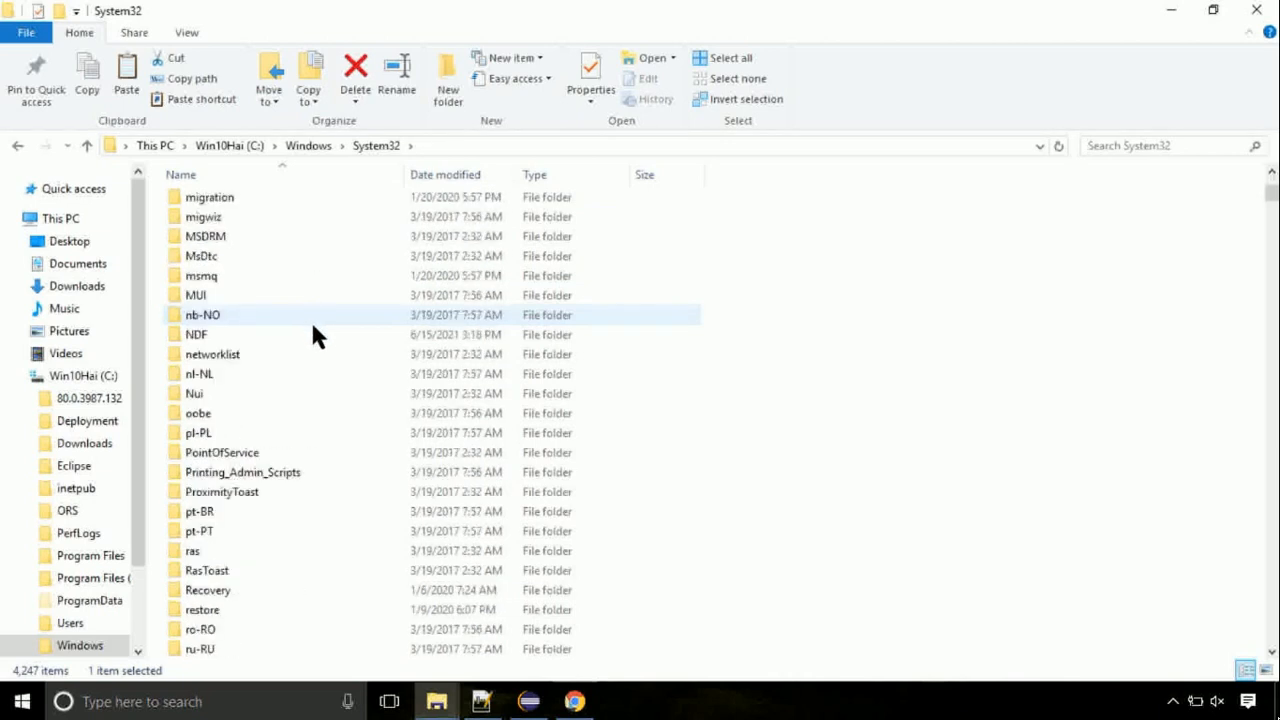
Paste ChtQuickDS.dll into C:\Windows\System32, granting administrator permission to continue
right_click(978, 325)
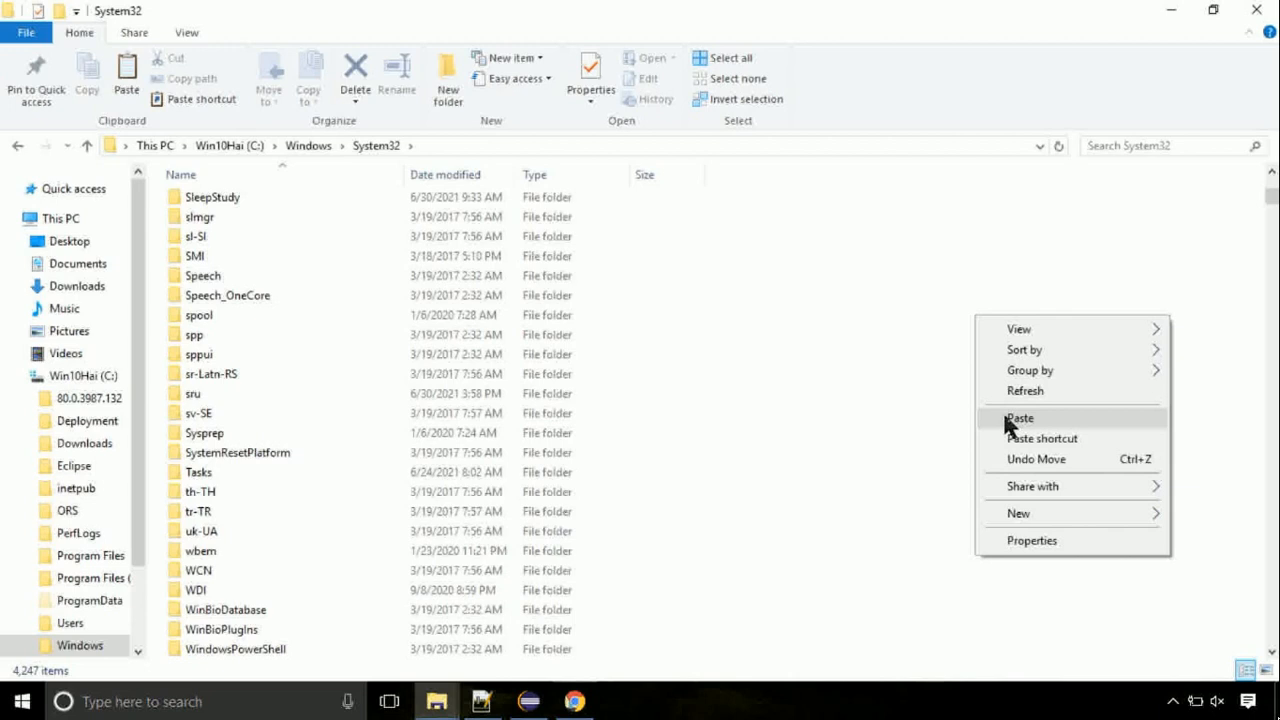
click(1019, 418)
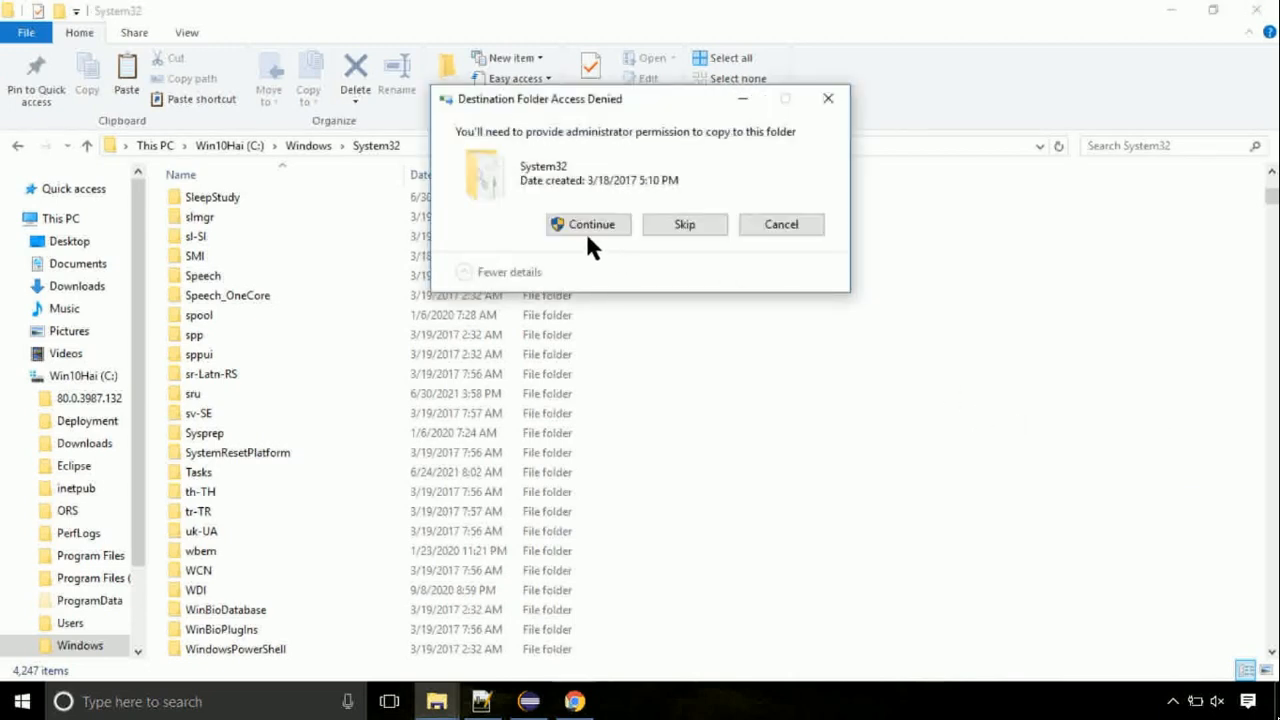
click(588, 223)
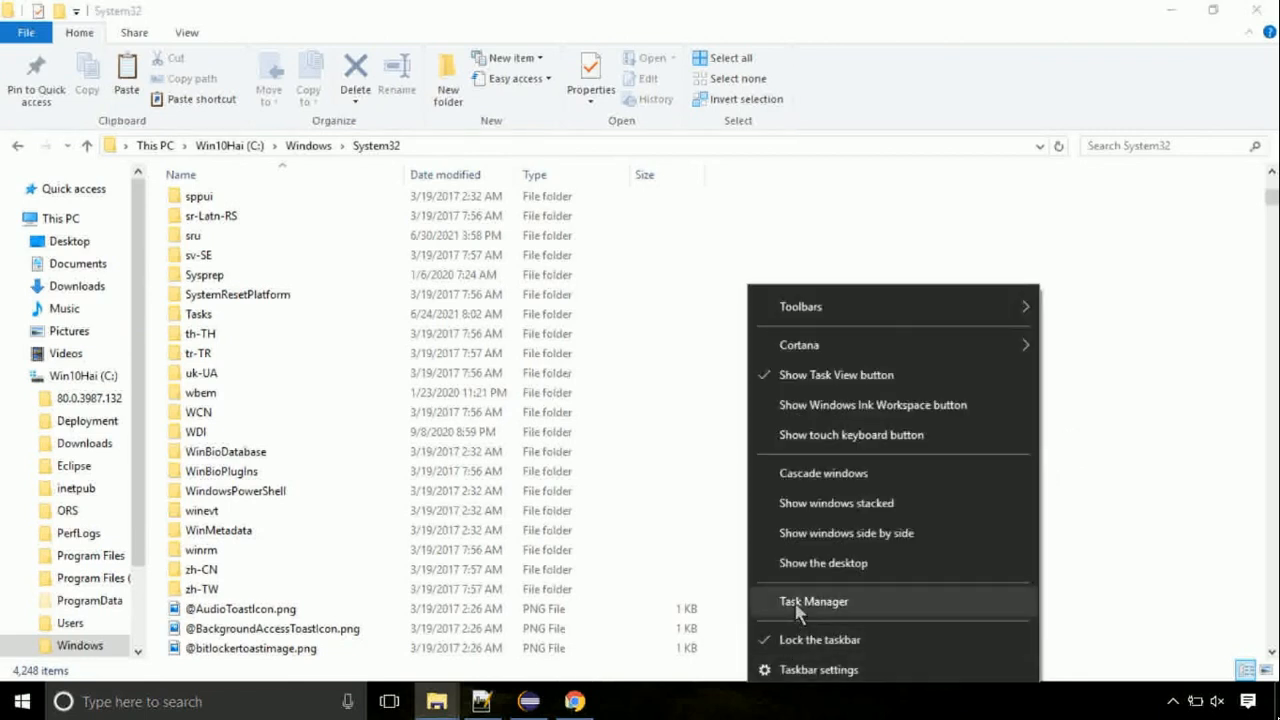
Open Task Manager maximized and bring up its File > Run new task dialog
click(813, 601)
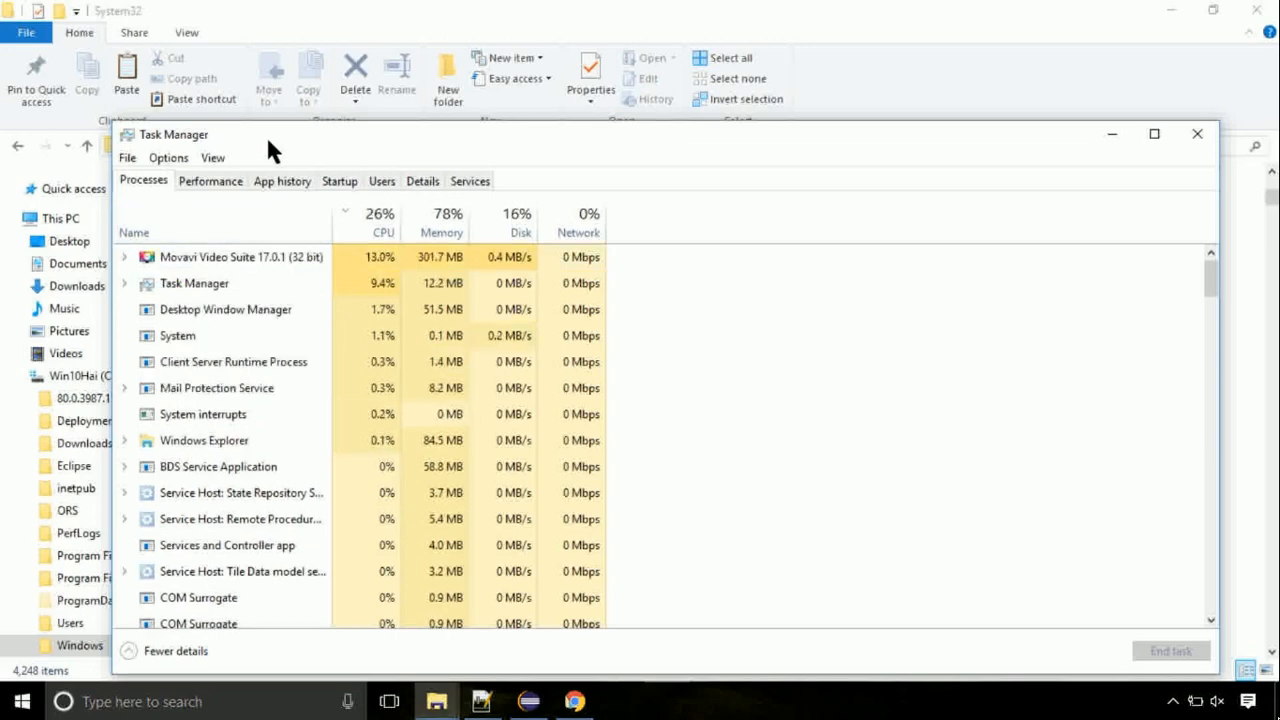
click(1154, 133)
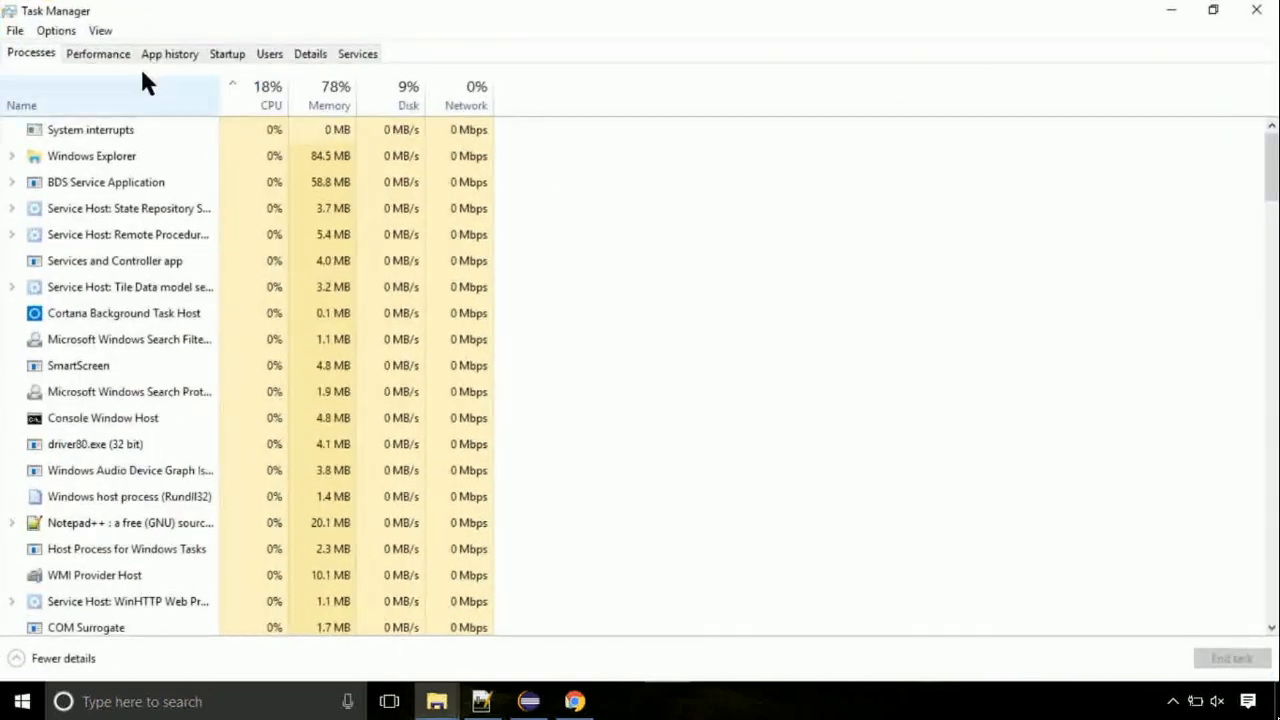
click(15, 30)
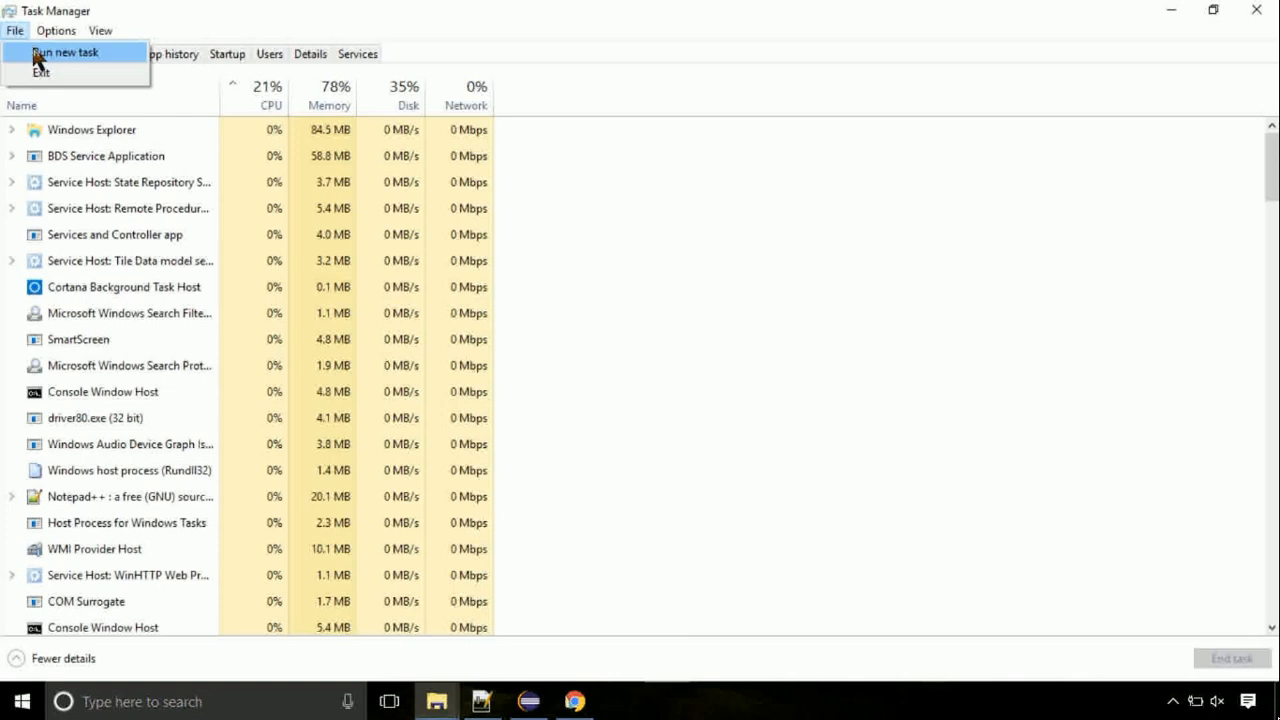
click(64, 52)
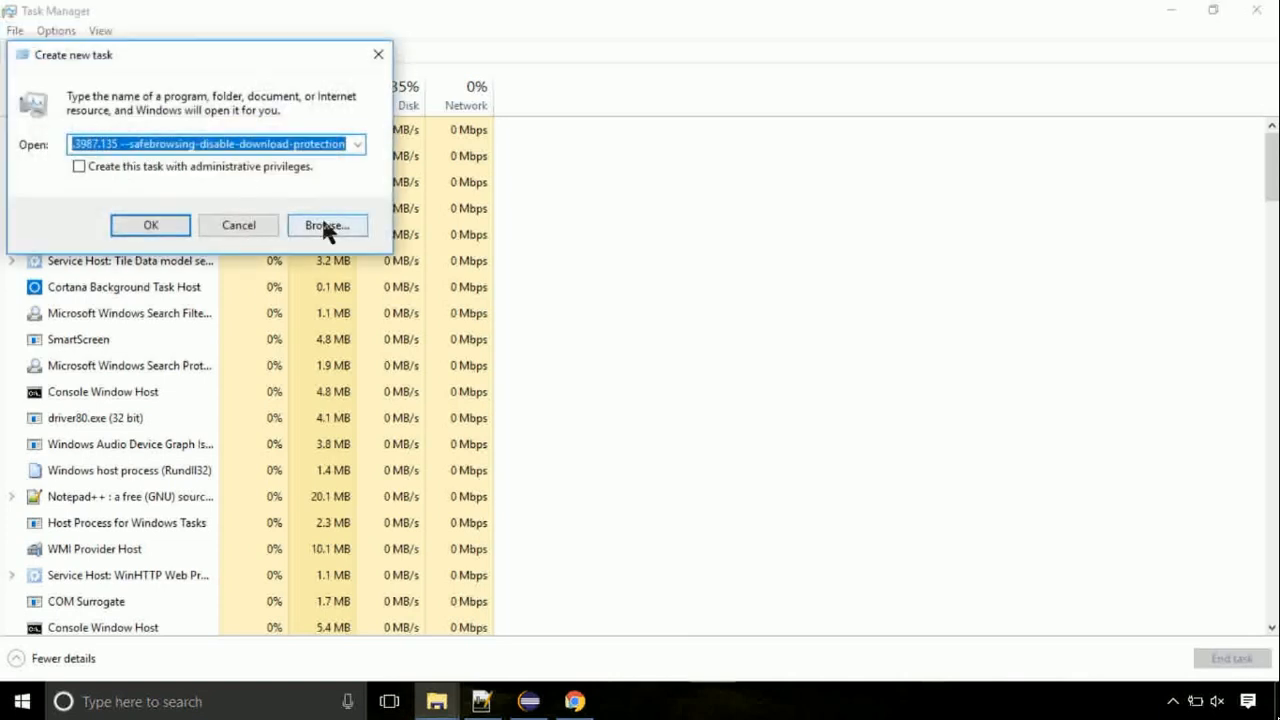
Run C:\Windows\System32\cmd.exe as a new task with administrative privileges
click(326, 224)
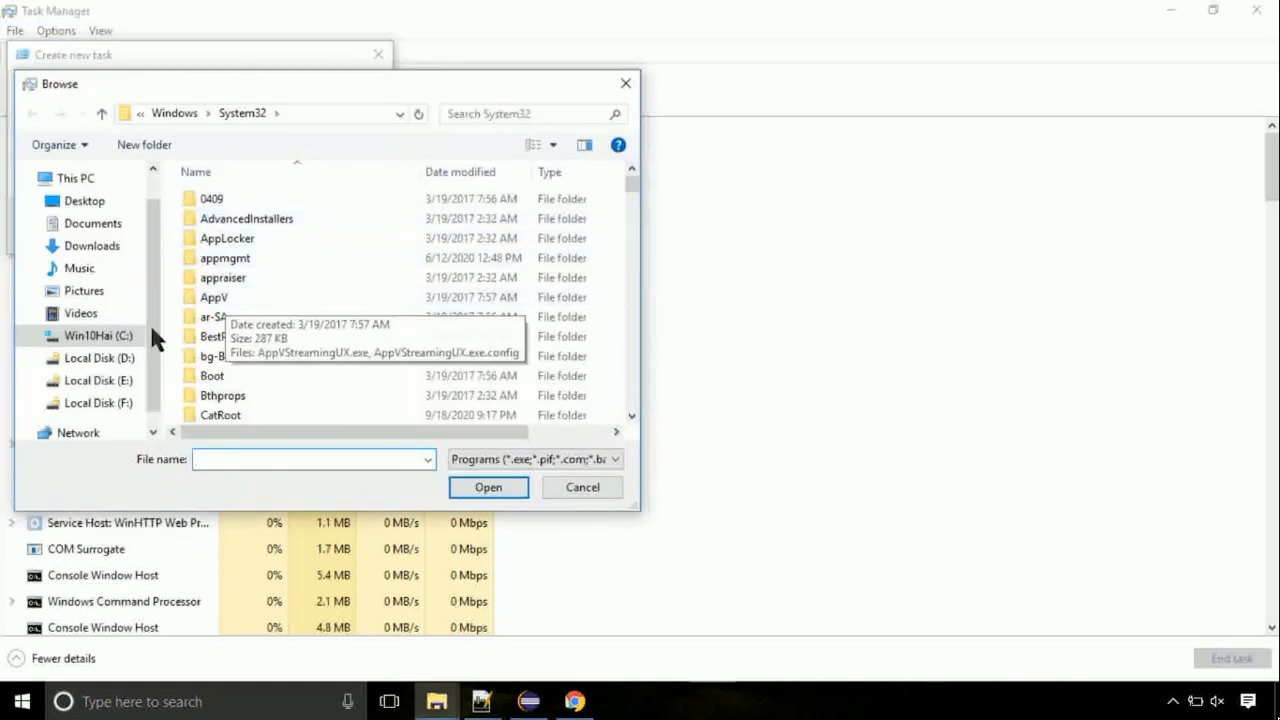
click(98, 335)
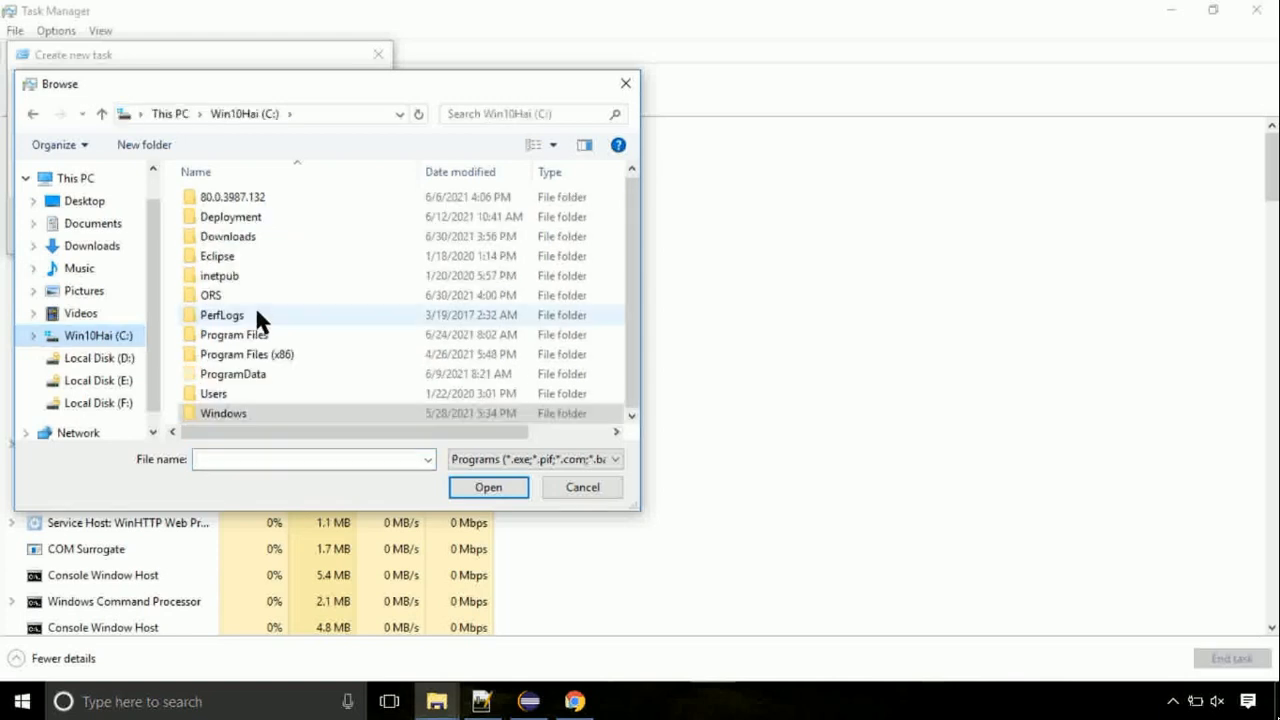
click(223, 413)
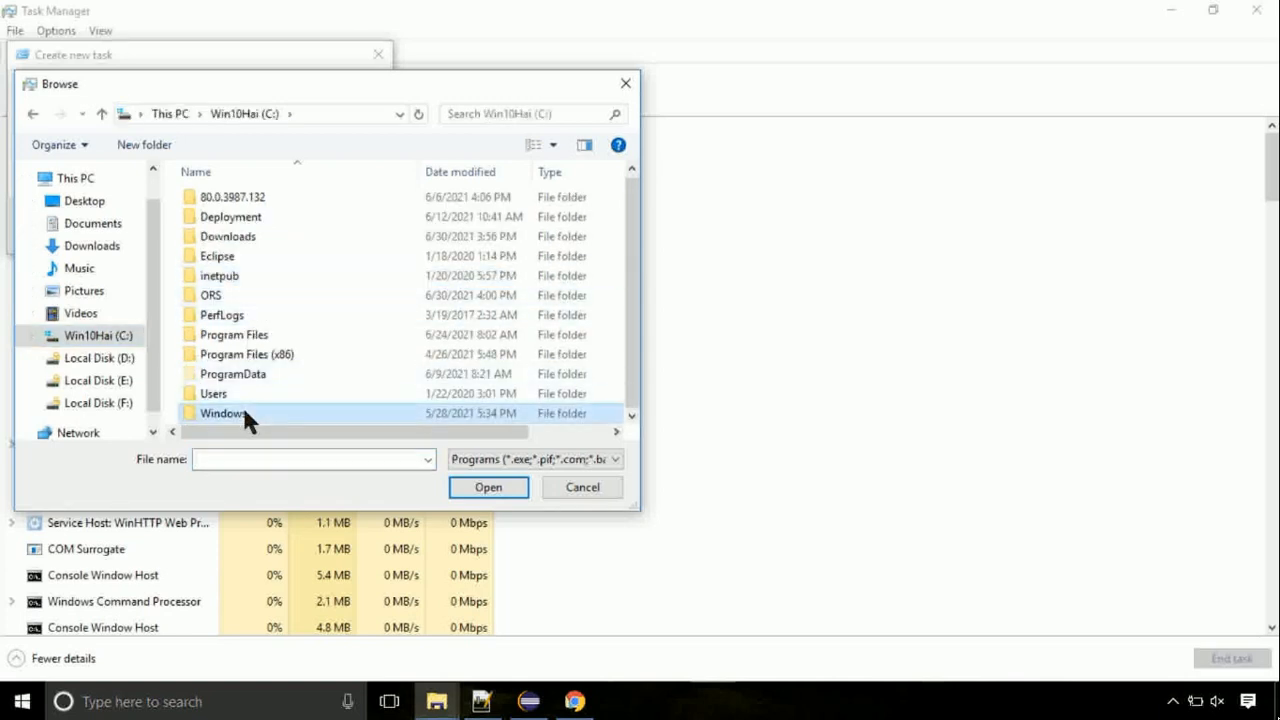
double_click(222, 413)
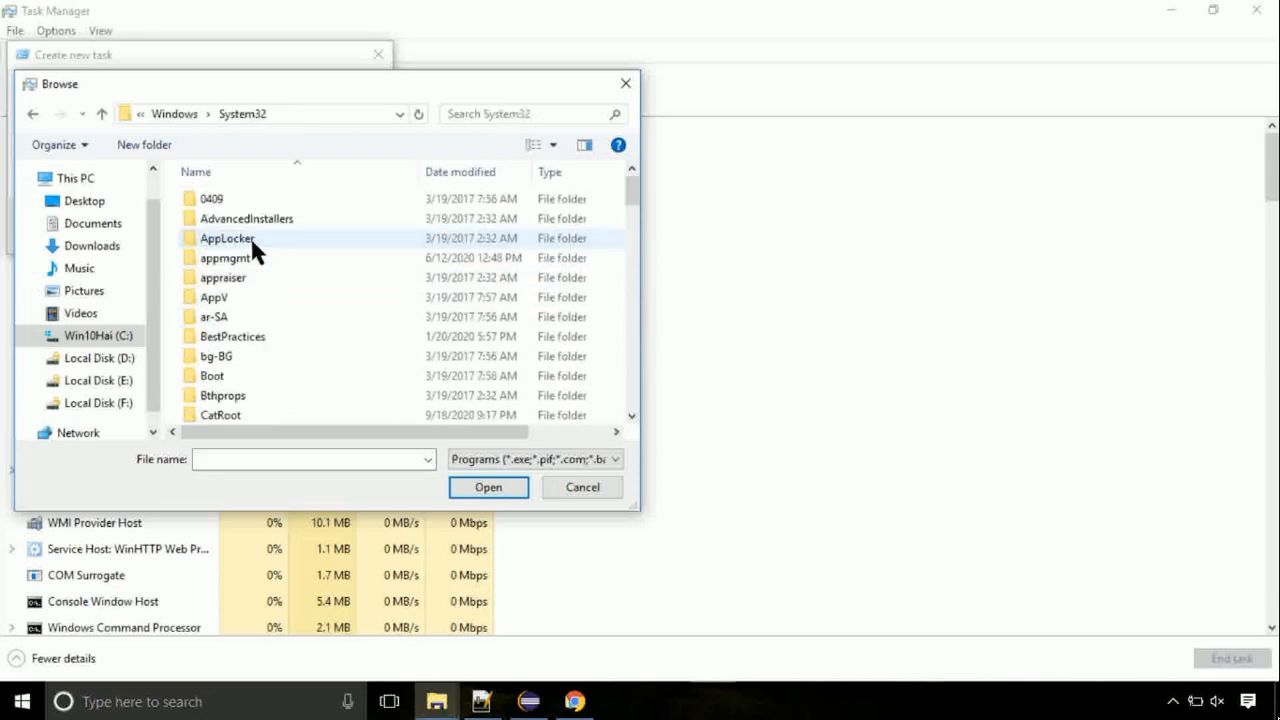
scroll(down, 3)
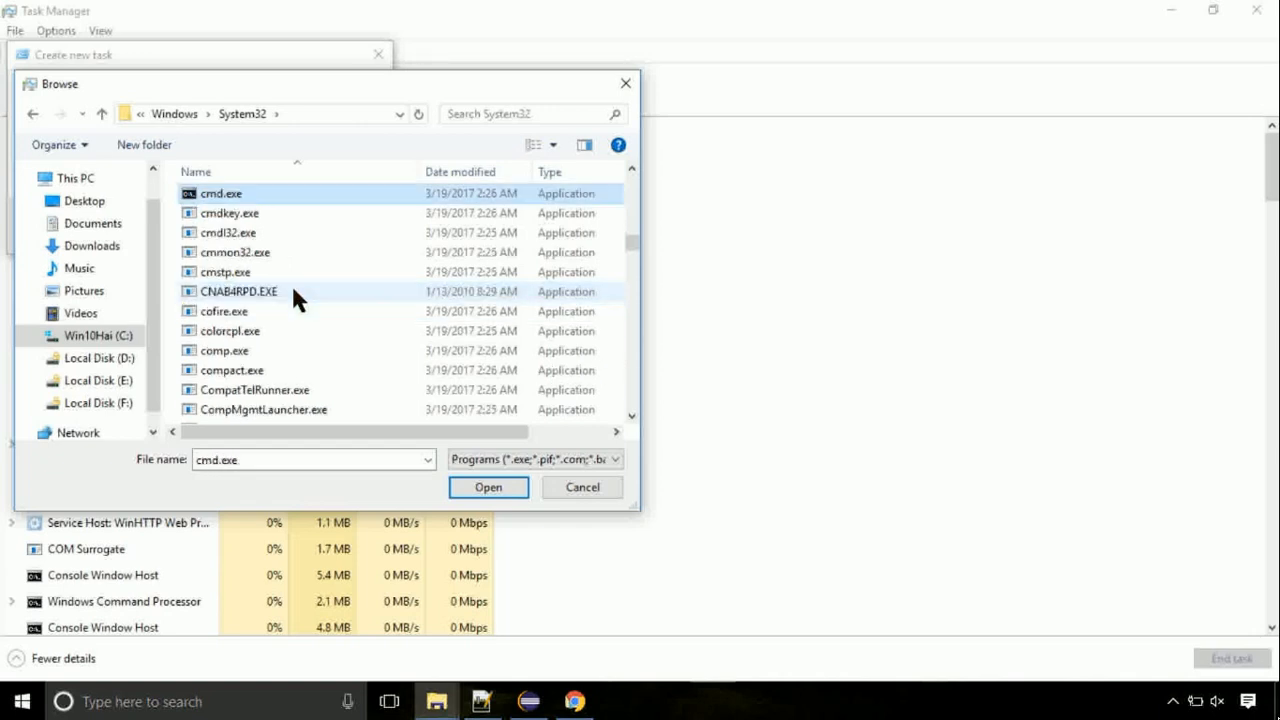
click(488, 487)
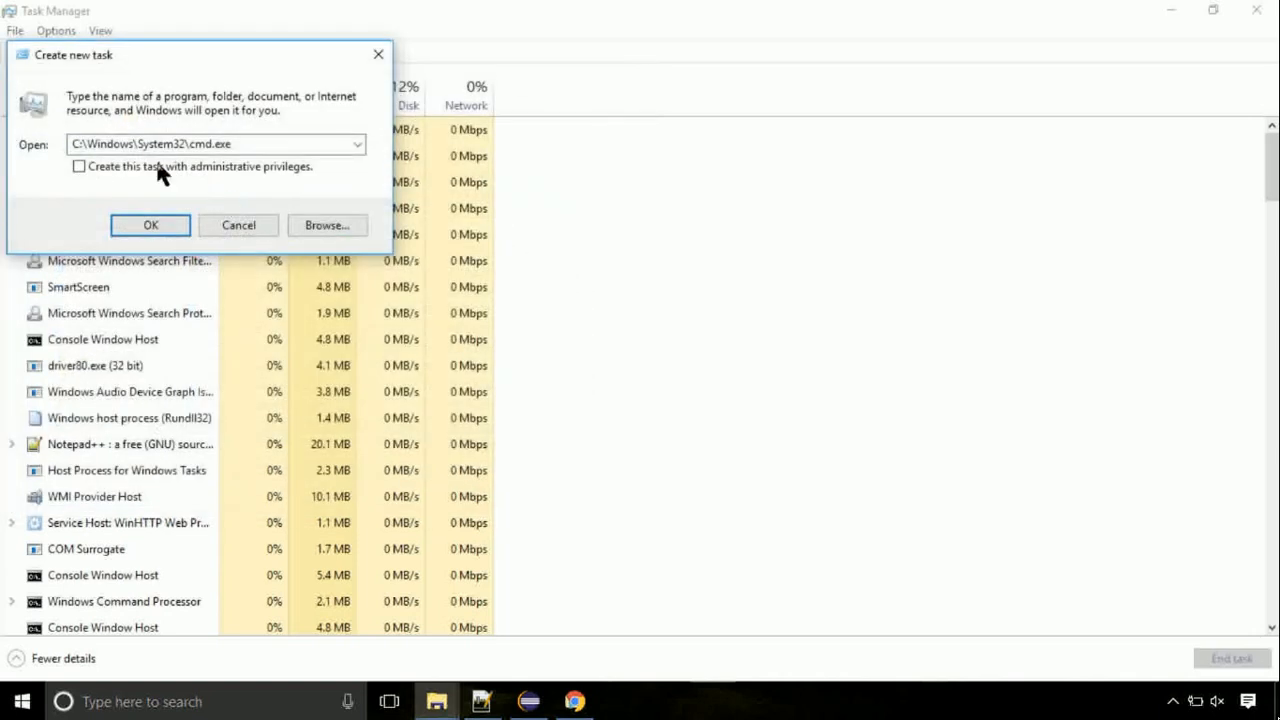
click(78, 166)
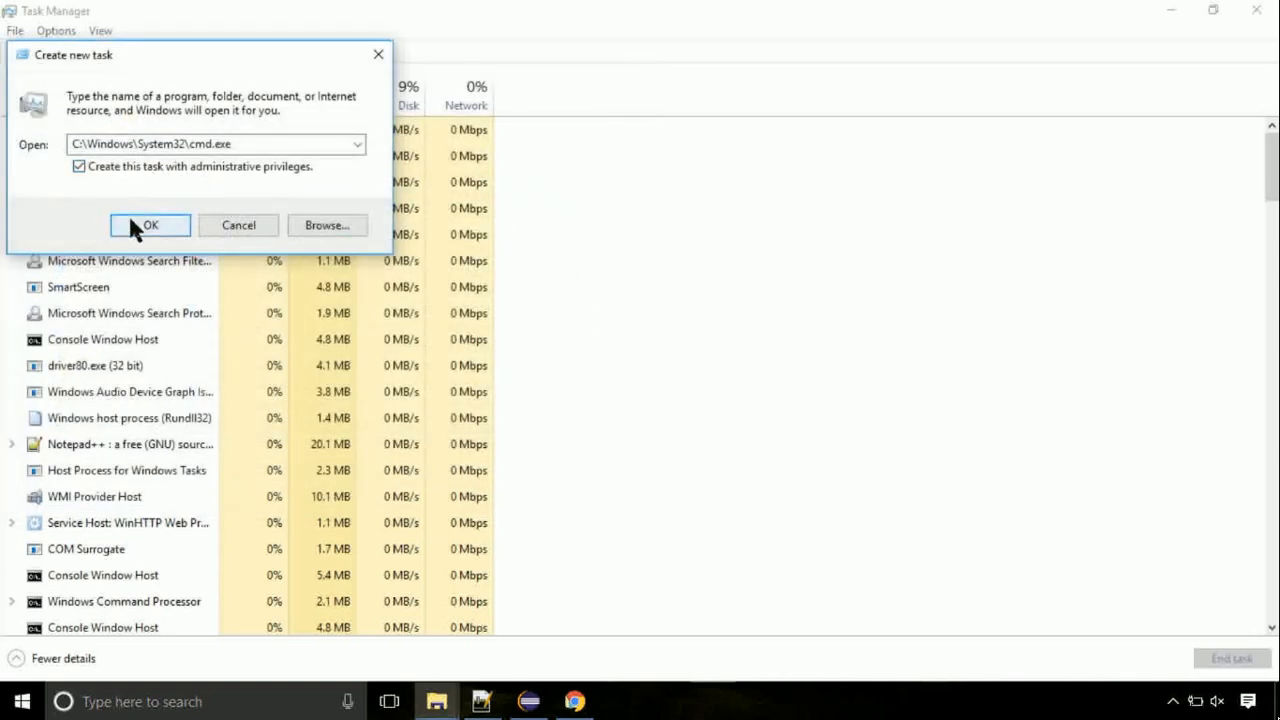
click(150, 225)
text(g)
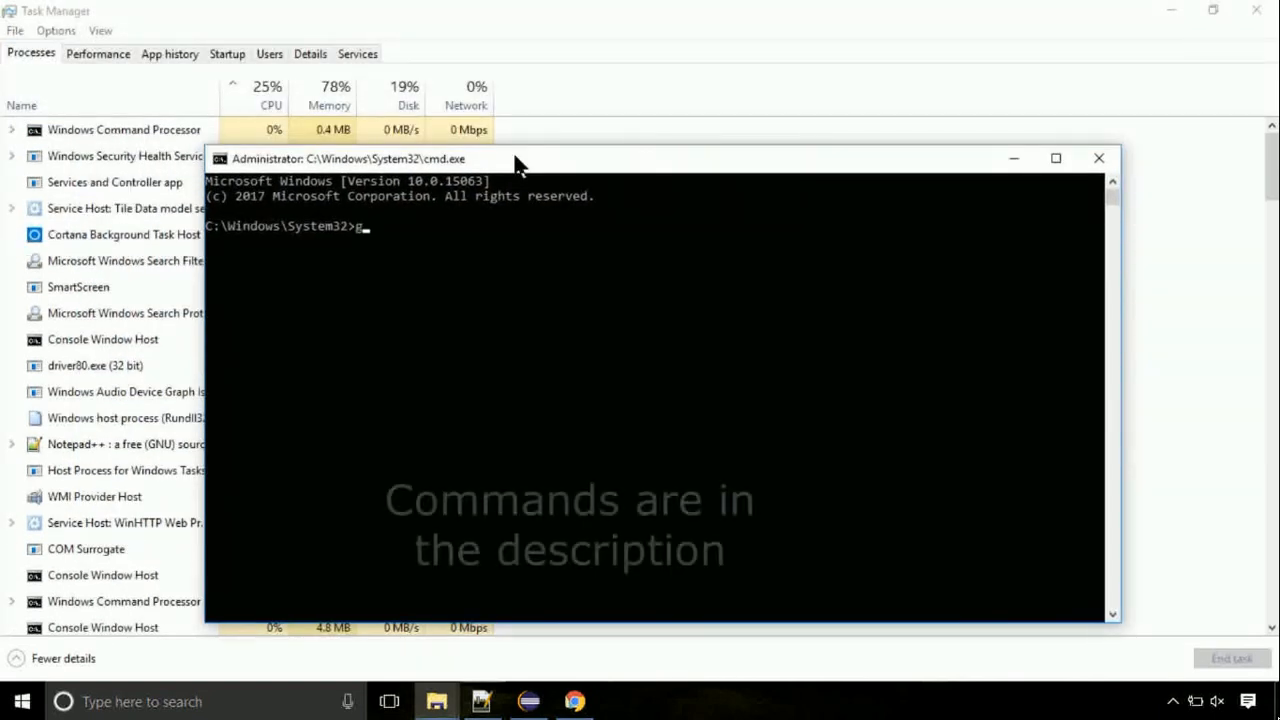
Run gpupdate to refresh computer and user policies, then start typing chkdsk
text(pupdate)
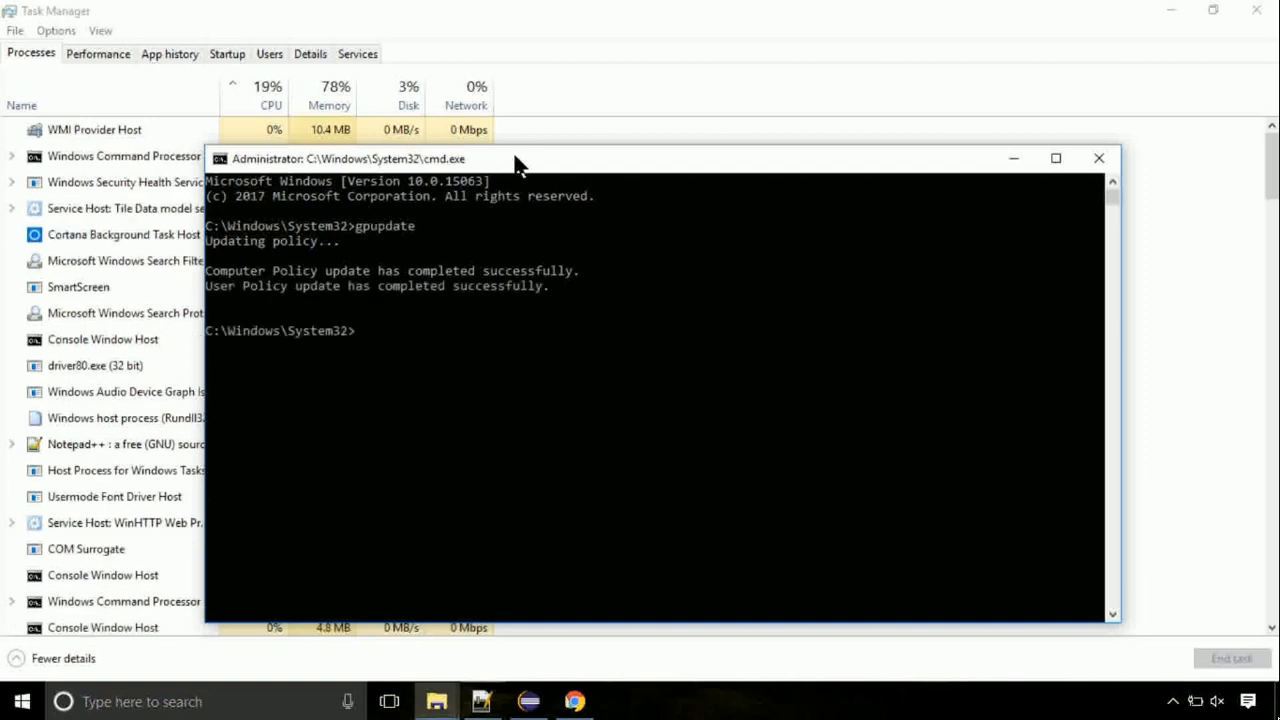
text(chkds)
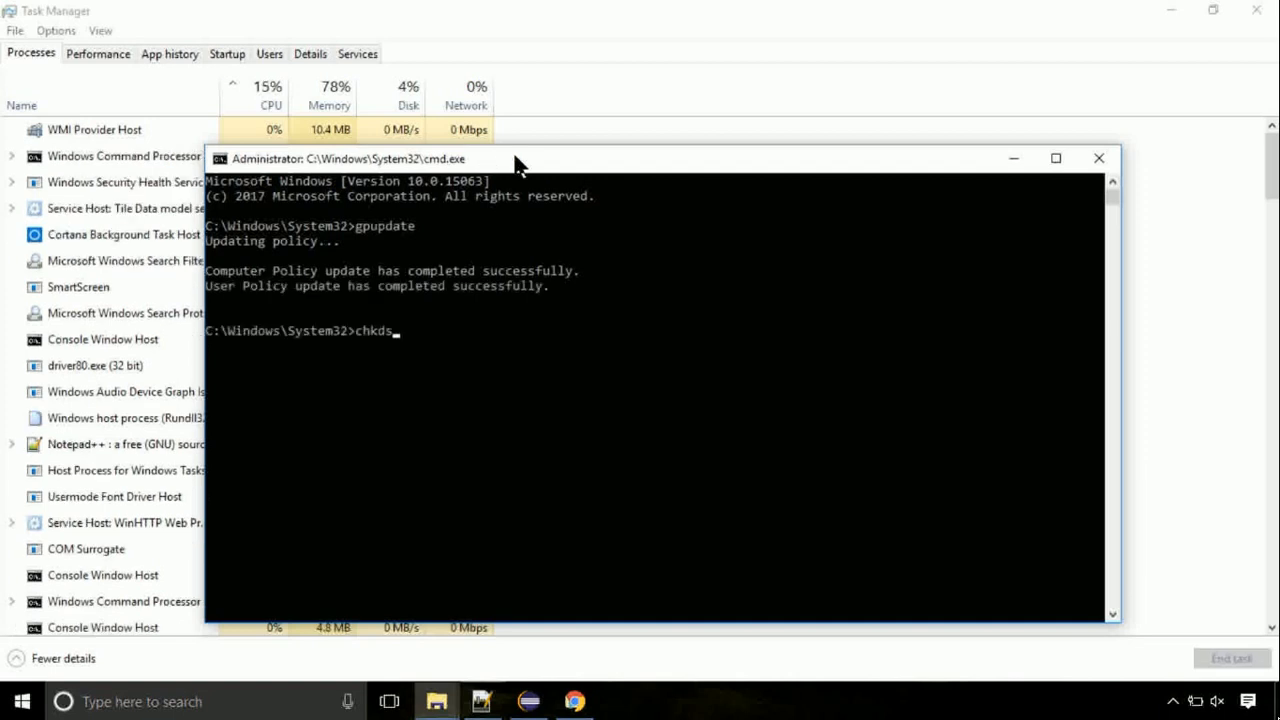